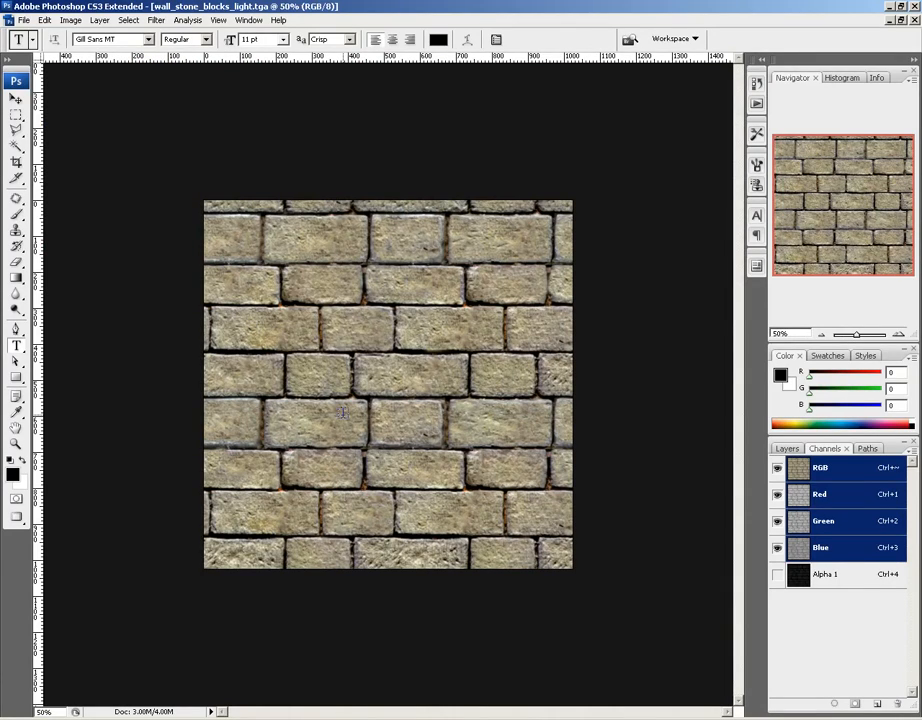
# - View the light brick texture's Alpha 1 channel, then switch to wall_stone_blocks_normal.TGA
pyautogui.click(828, 574)
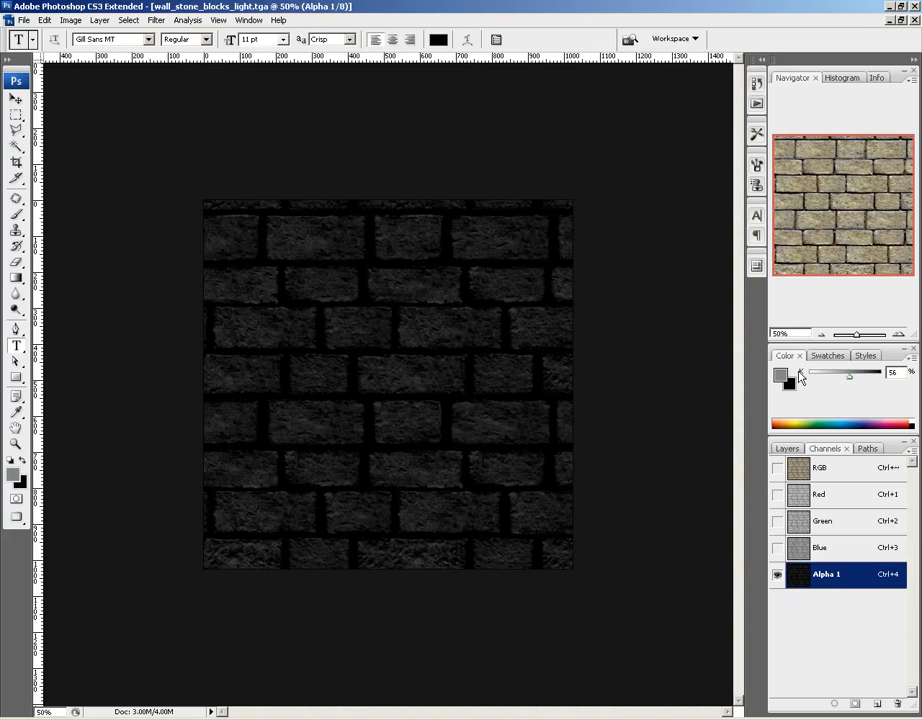
pyautogui.click(248, 20)
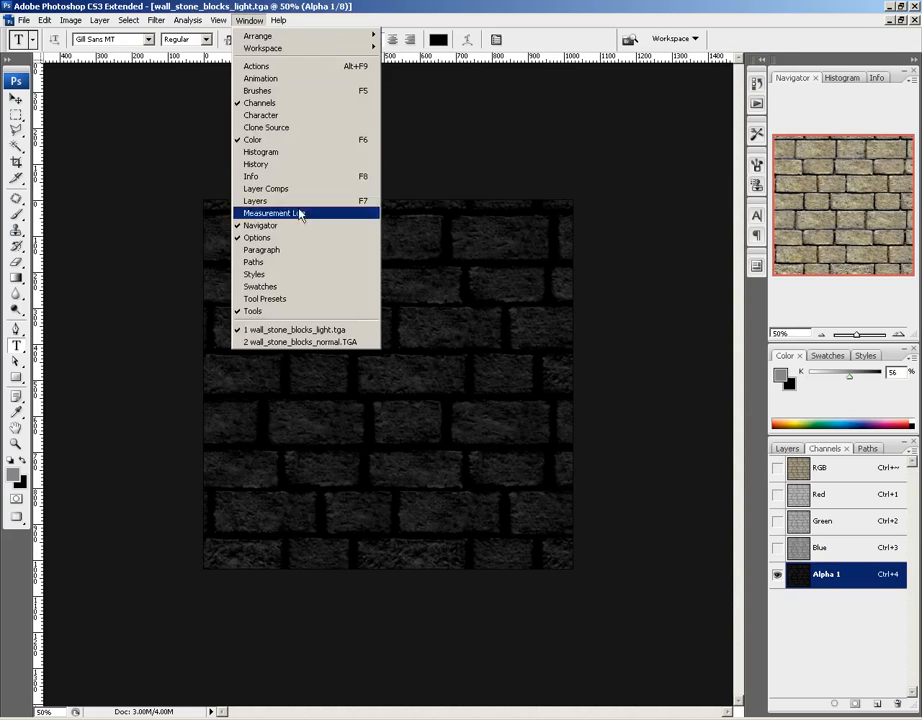
pyautogui.click(298, 340)
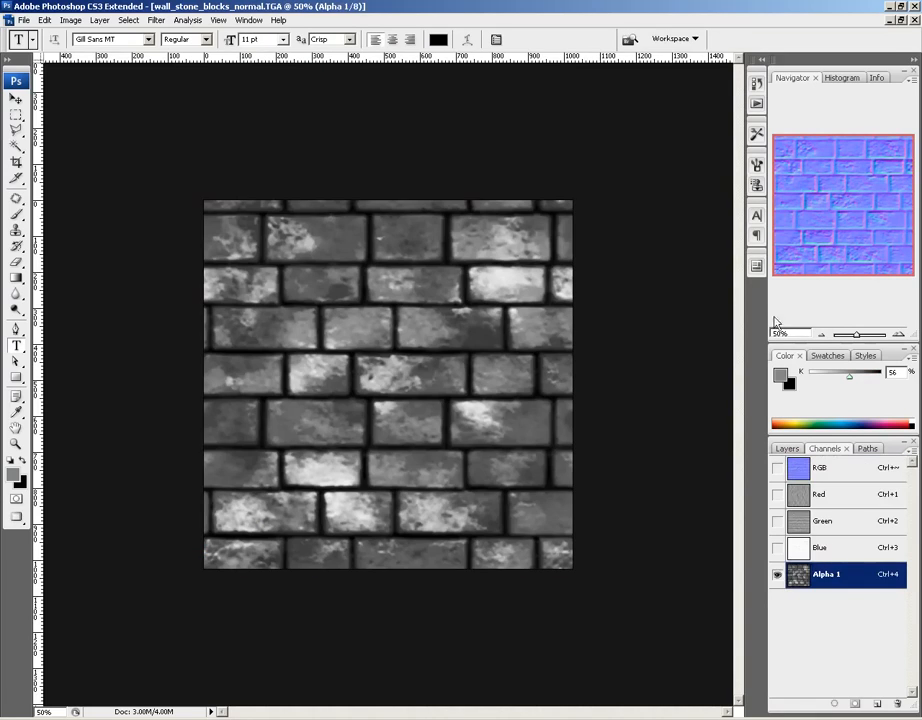
pyautogui.moveTo(760, 308)
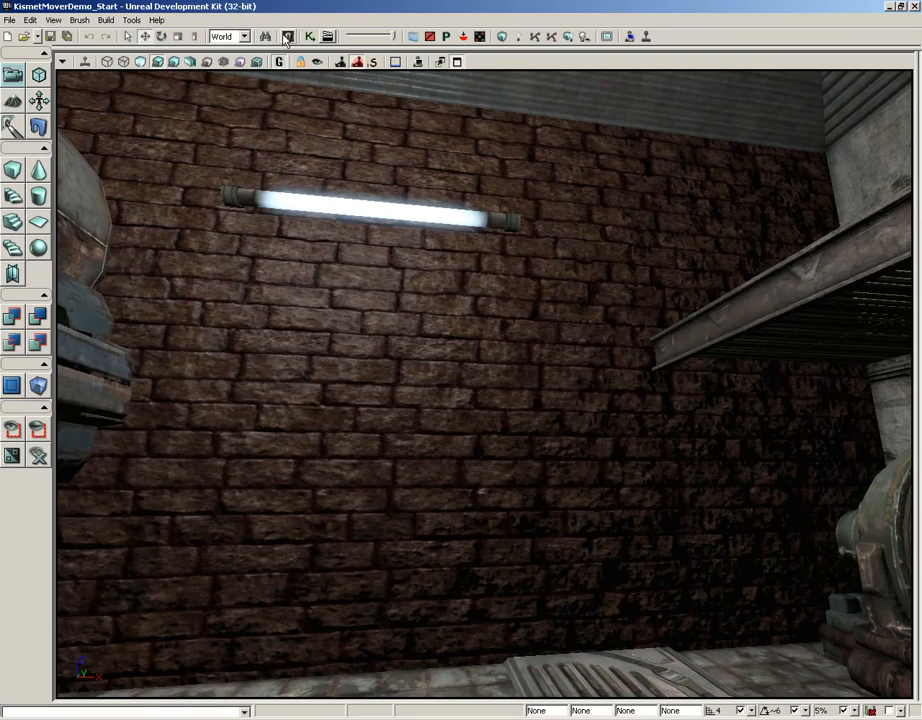
# - Show the Content Browser with its new-asset list
pyautogui.click(286, 36)
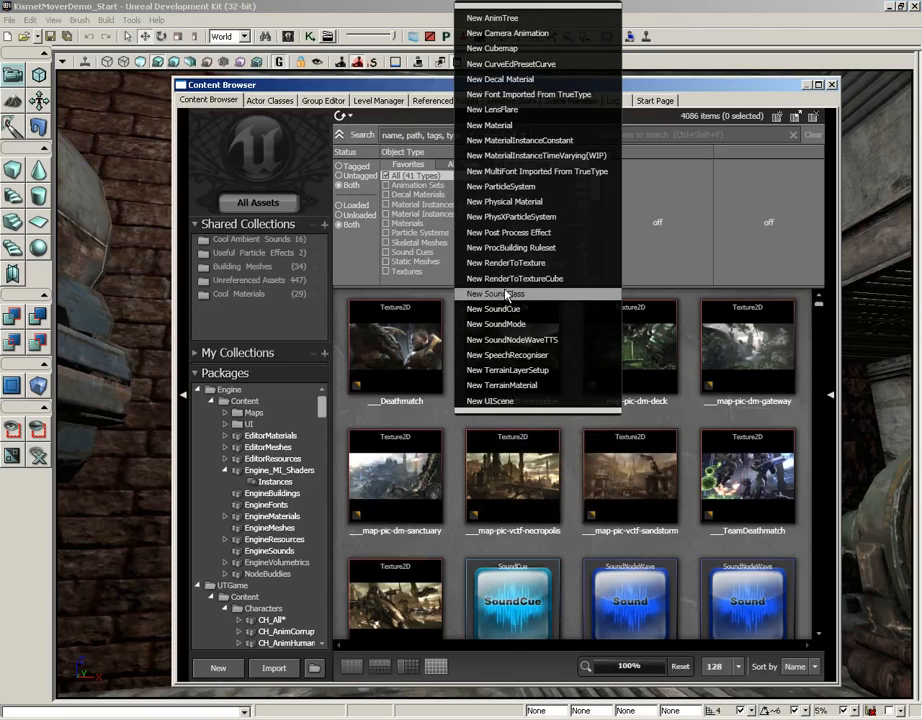
# - Create material M_BrickDemo in package Demo_Materials, group Materials, opening the Material Editor
pyautogui.click(488, 124)
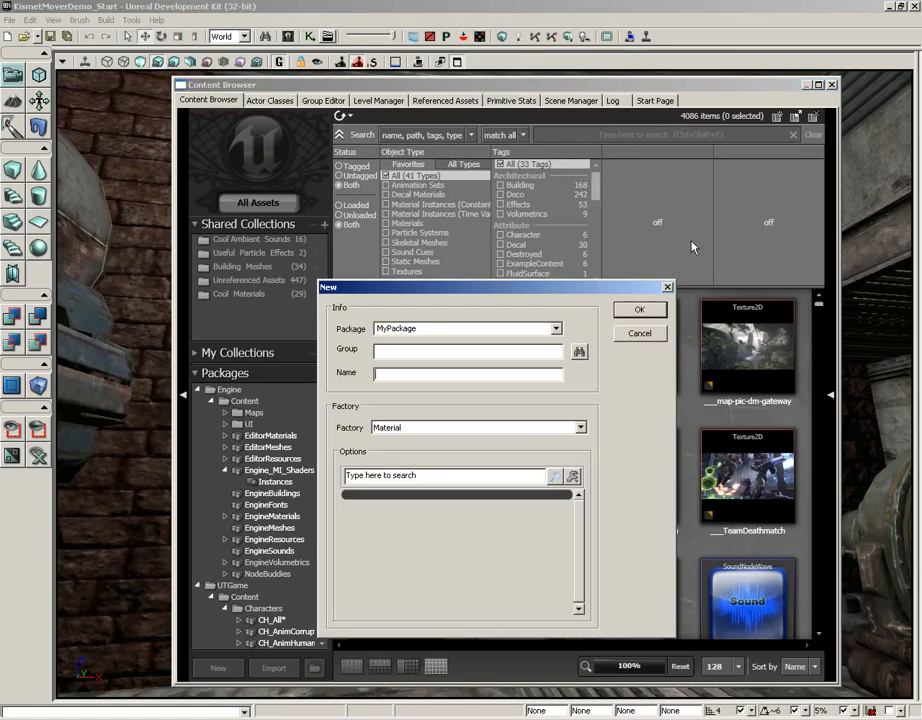
pyautogui.doubleClick(456, 328)
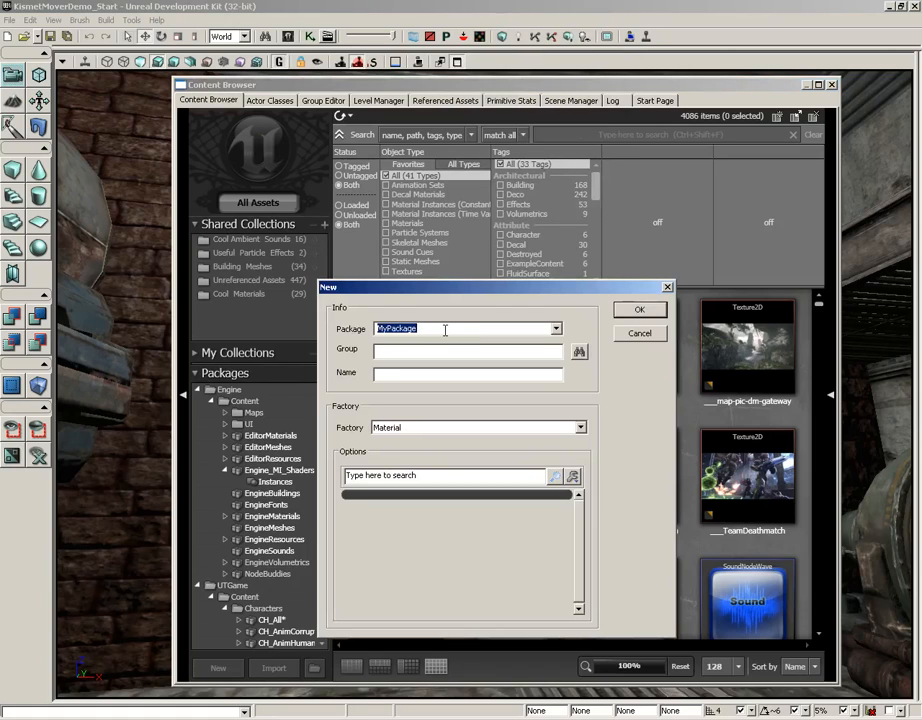
pyautogui.write('Del')
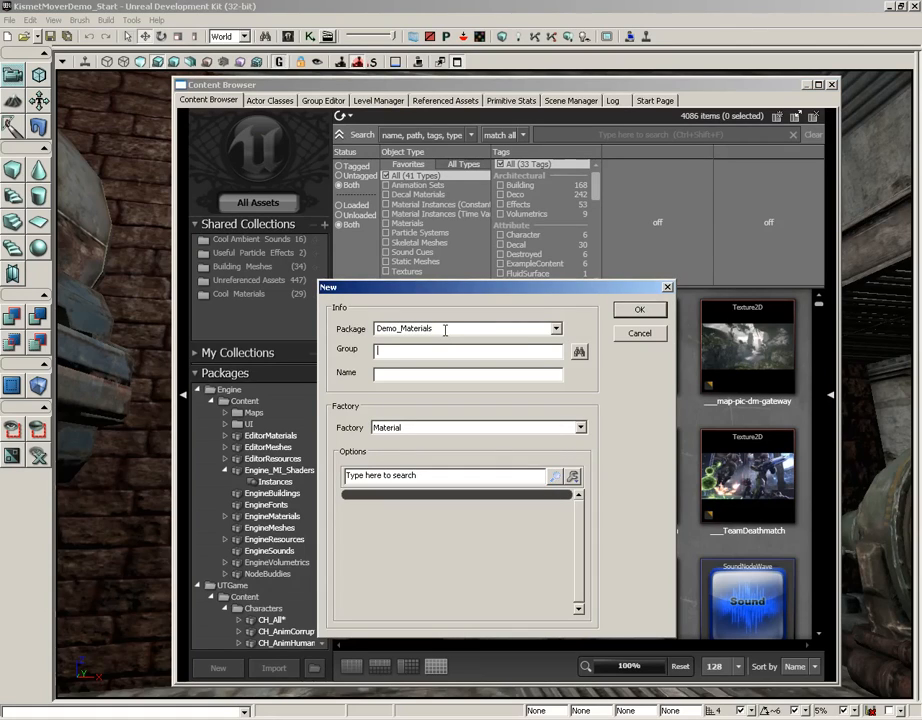
pyautogui.write('Materials')
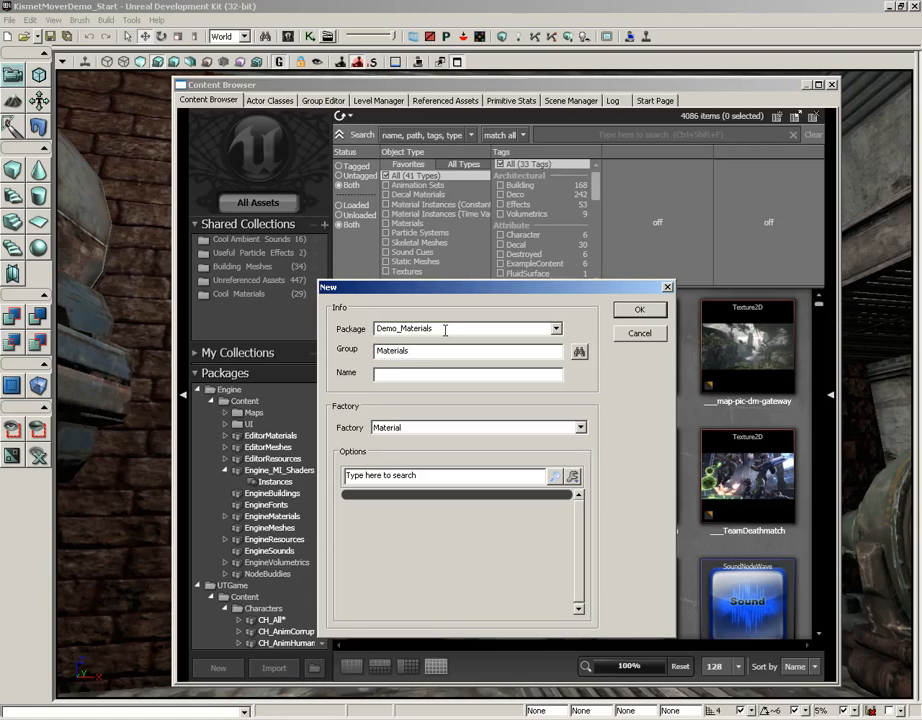
pyautogui.write('M')
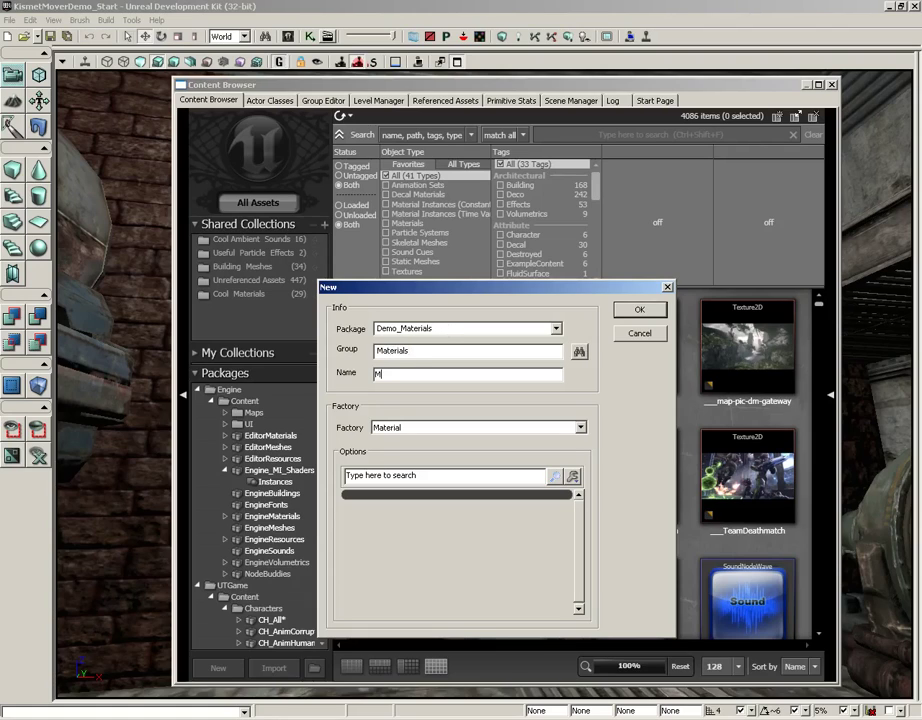
pyautogui.write('_BrickDemo')
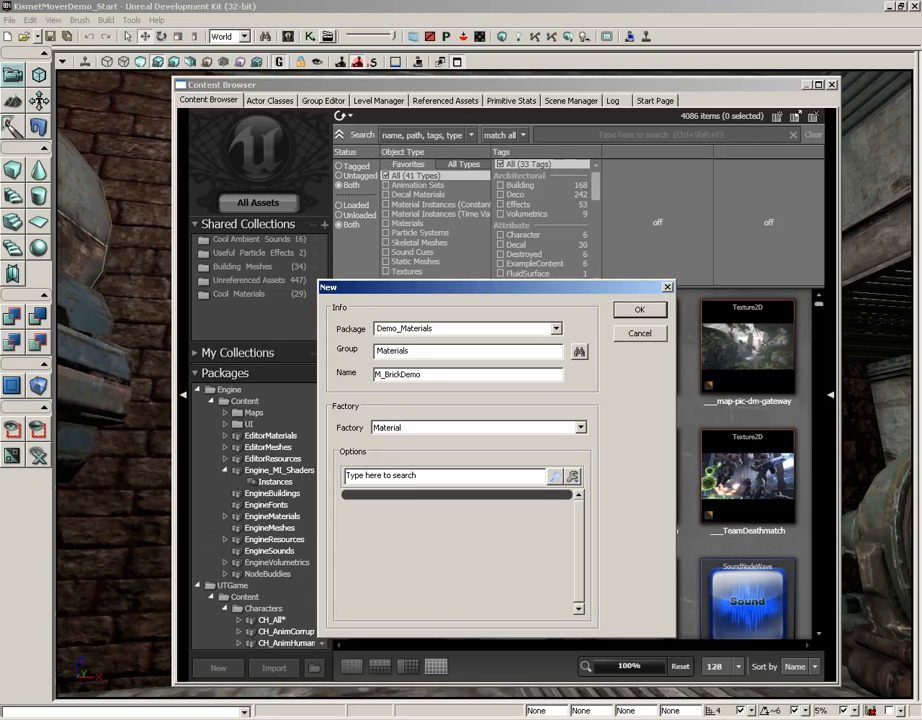
pyautogui.click(640, 308)
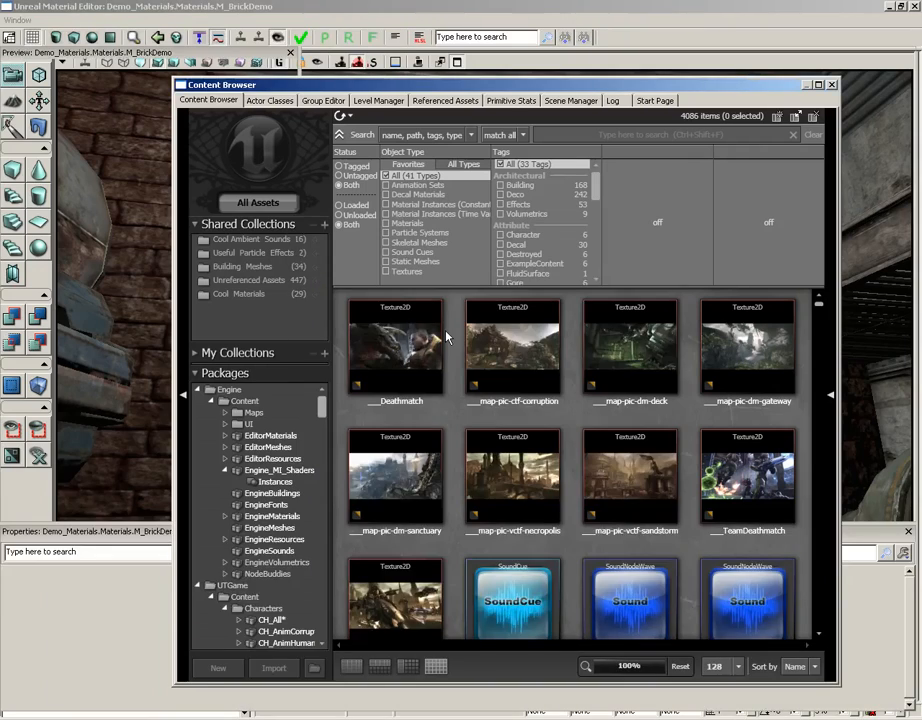
# - Inspect M_BrickDemo's empty graph and return to the Content Browser listing it
pyautogui.click(396, 344)
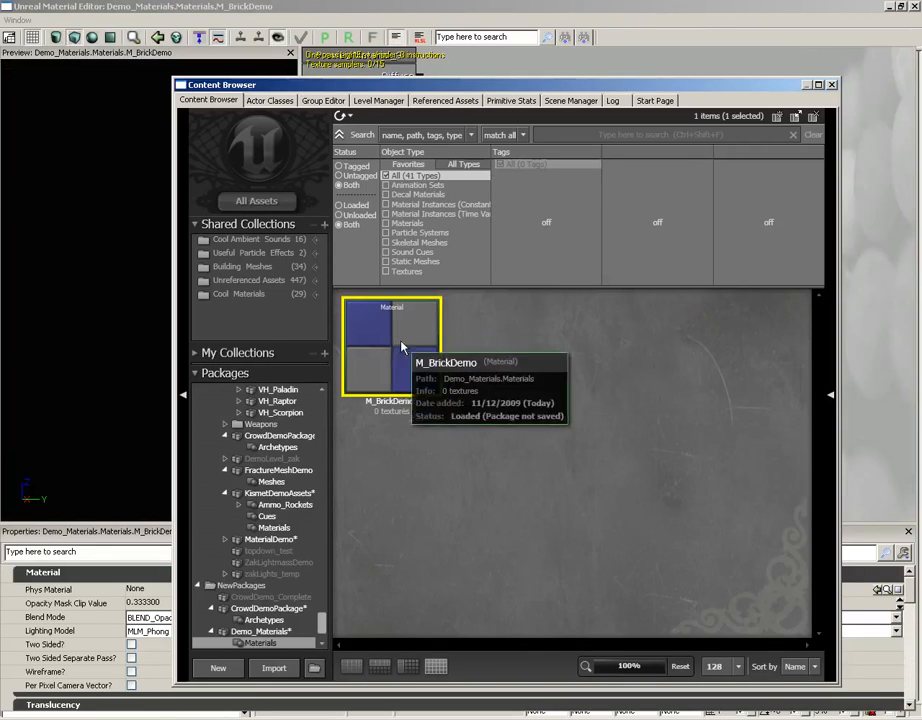
pyautogui.moveTo(428, 370)
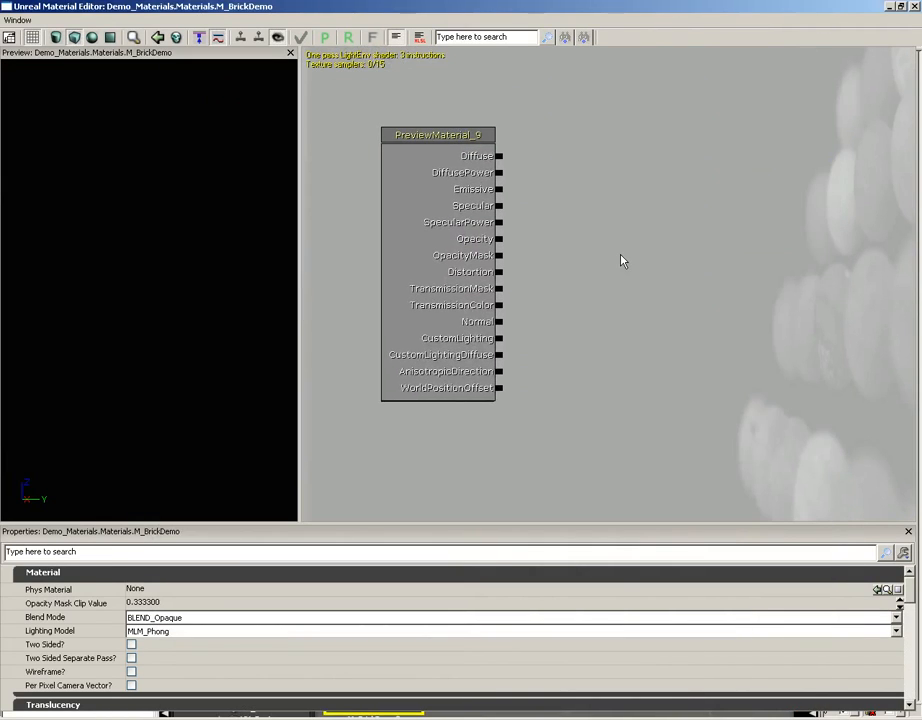
pyautogui.moveTo(744, 120)
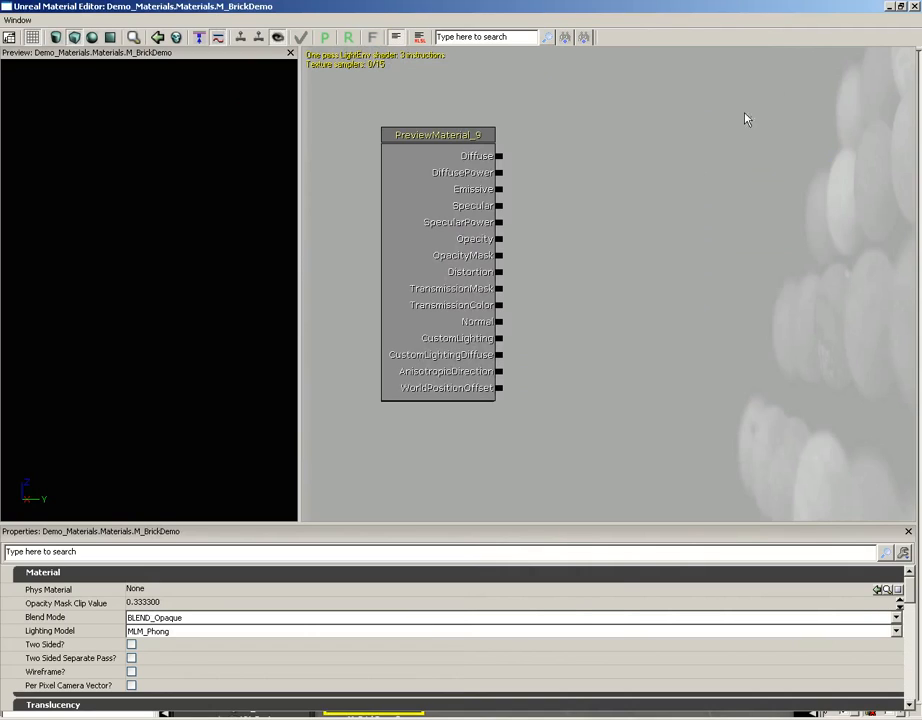
pyautogui.moveTo(688, 166)
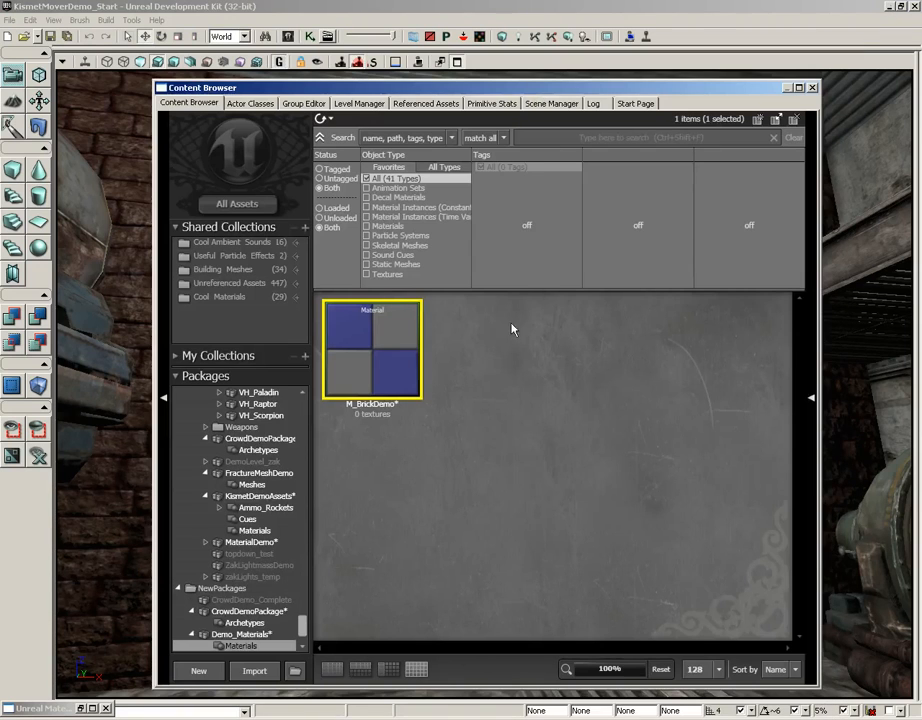
pyautogui.moveTo(344, 636)
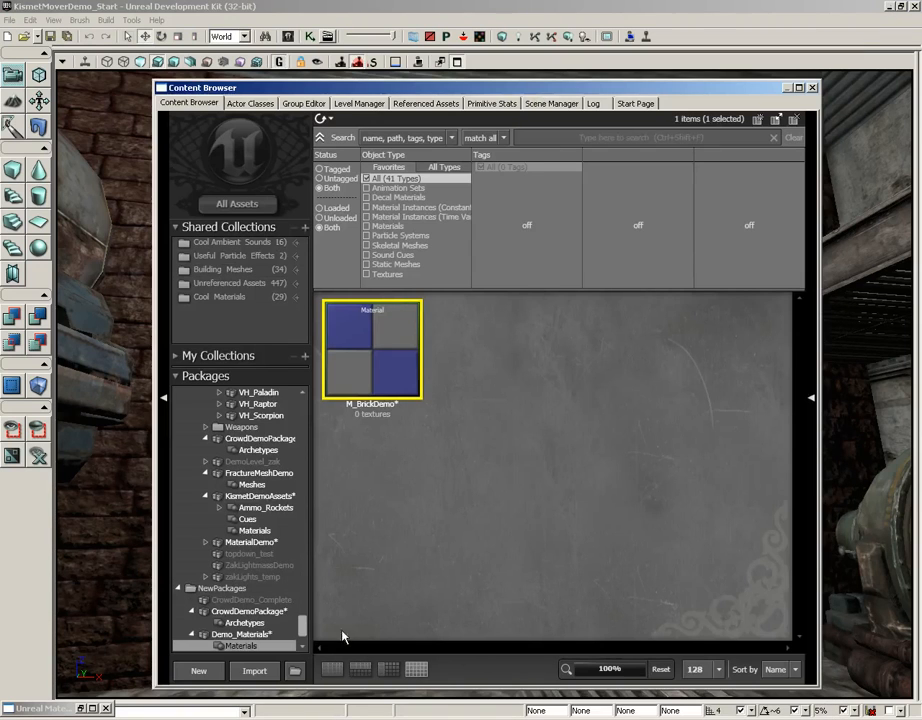
# - Import wall_stone_blocks_light and wall_stone_blocks_normal into Demo_Materials, group Textures
pyautogui.click(254, 672)
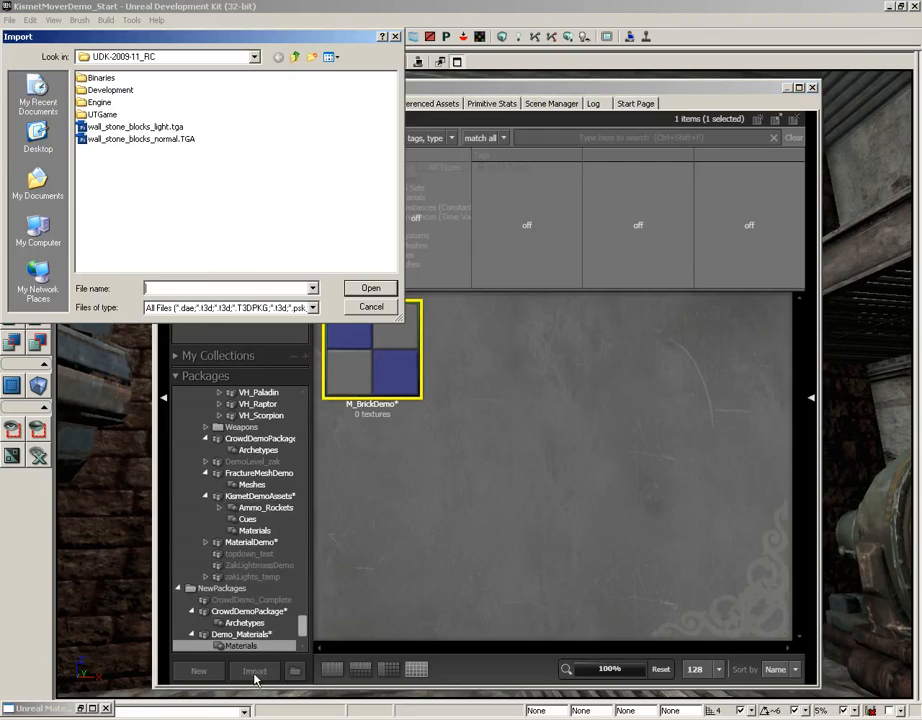
pyautogui.click(132, 128)
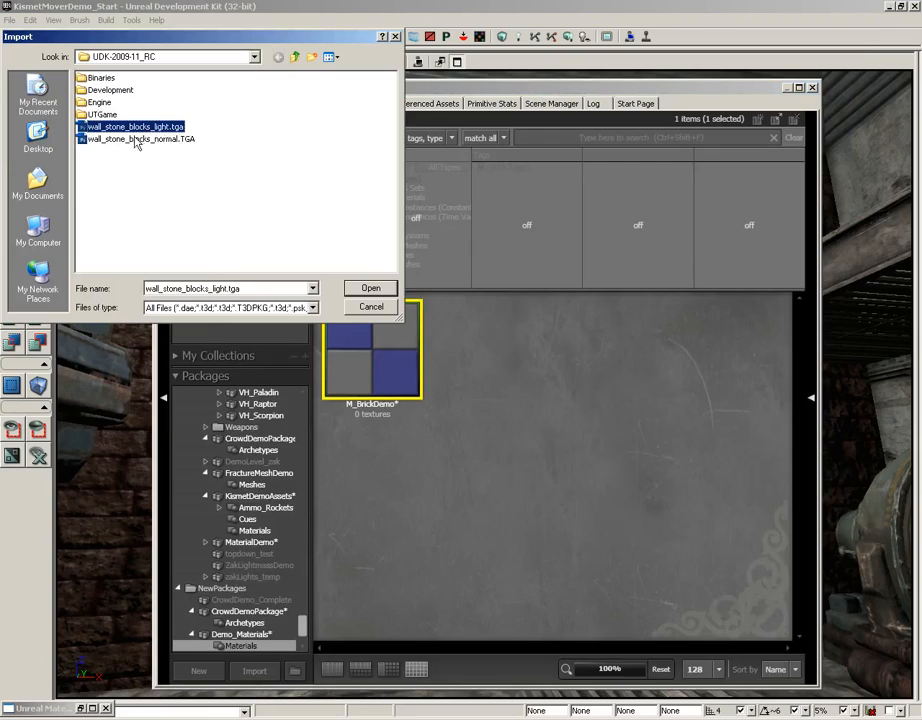
pyautogui.click(140, 152)
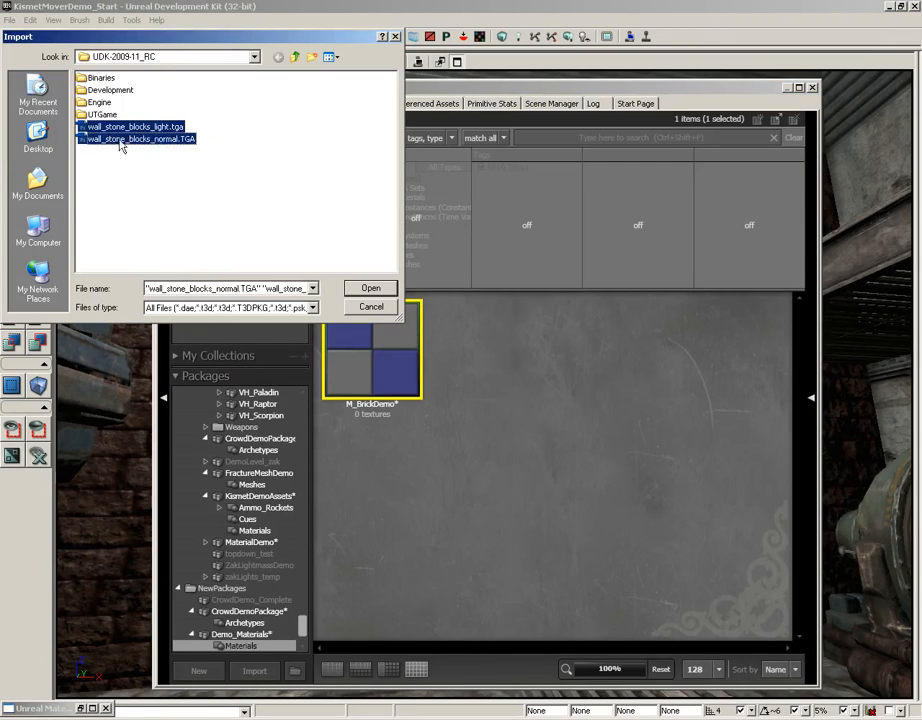
pyautogui.click(370, 288)
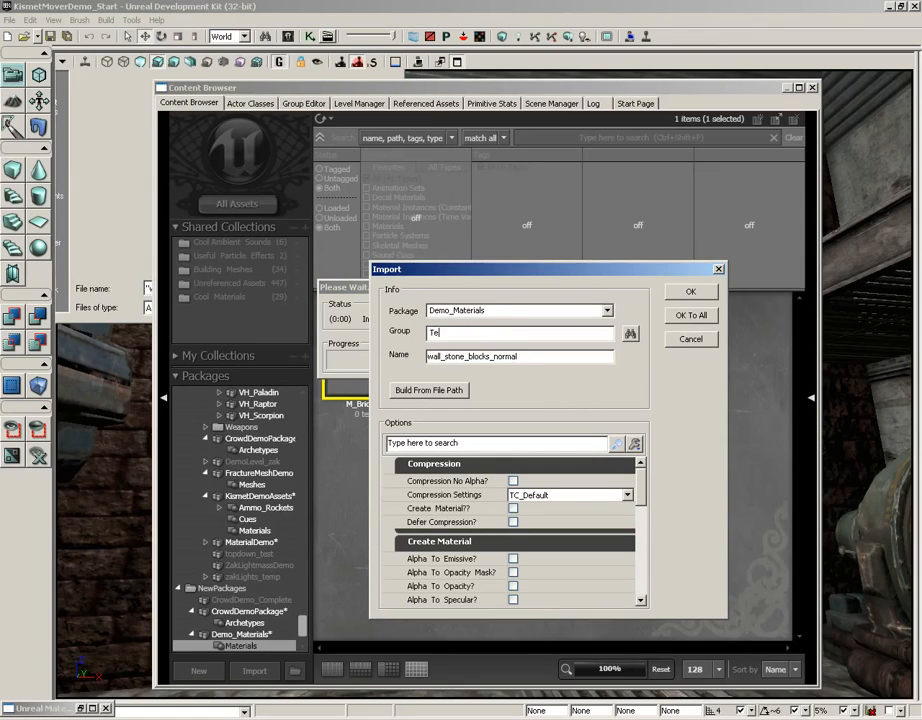
pyautogui.write('Textures')
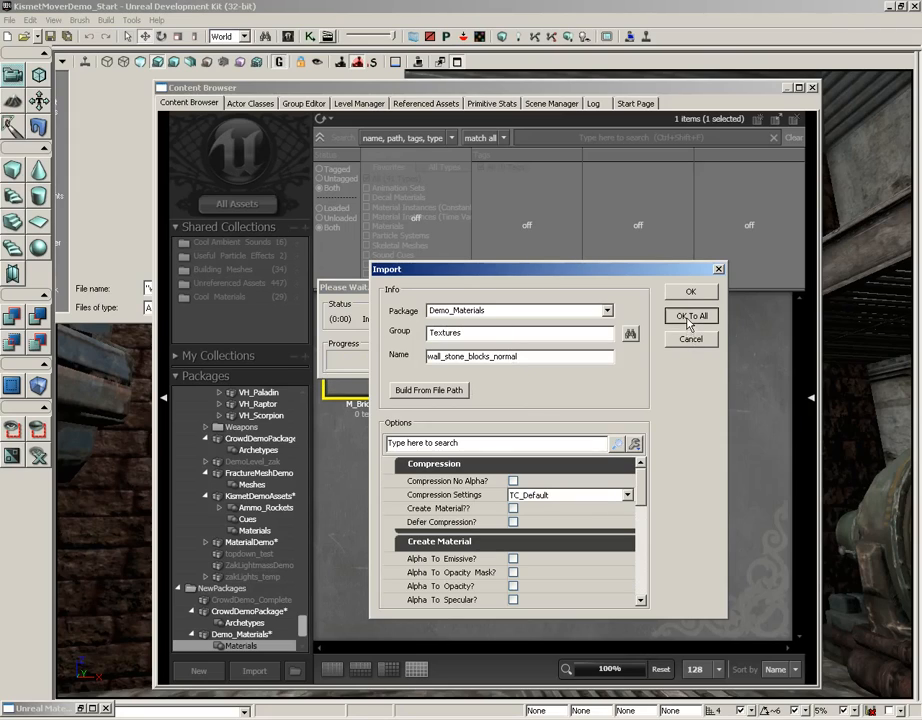
pyautogui.moveTo(560, 260)
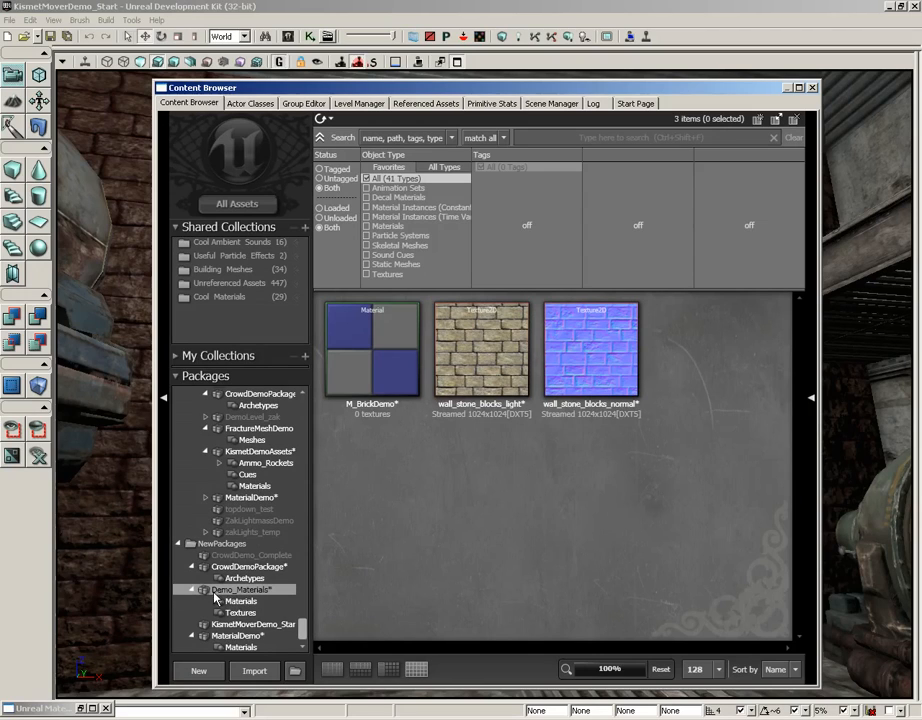
pyautogui.moveTo(250, 592)
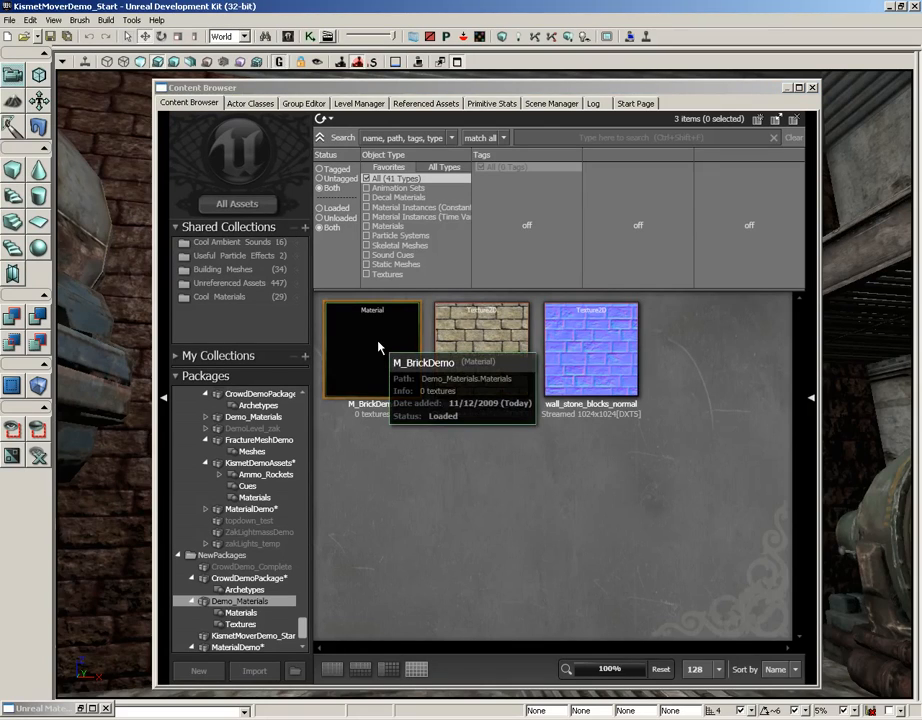
pyautogui.moveTo(70, 710)
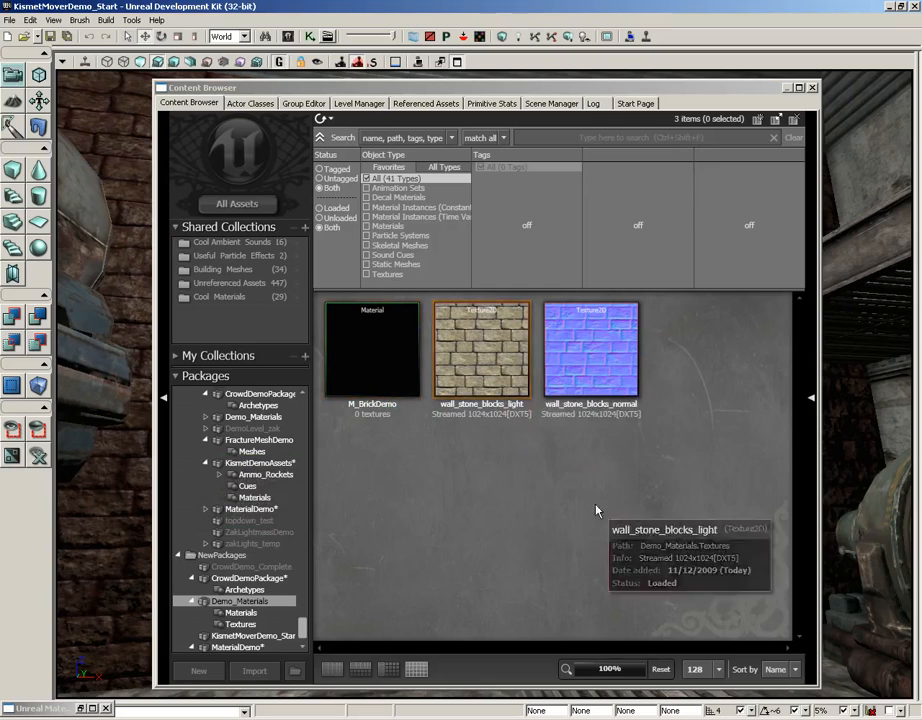
# - Reopen M_BrickDemo in the Material Editor from the Content Browser
pyautogui.click(480, 350)
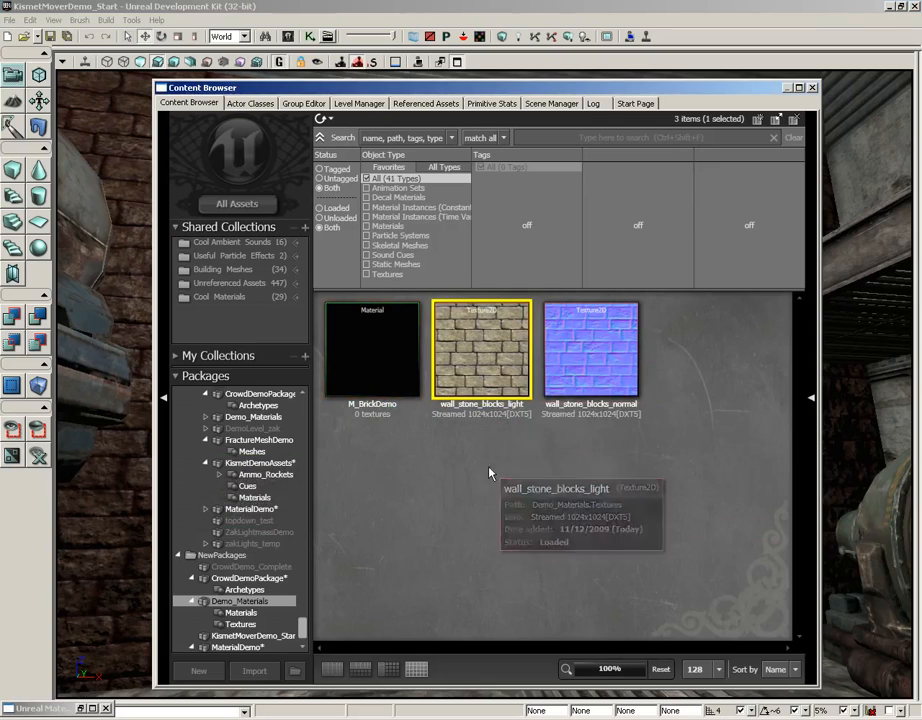
pyautogui.doubleClick(372, 348)
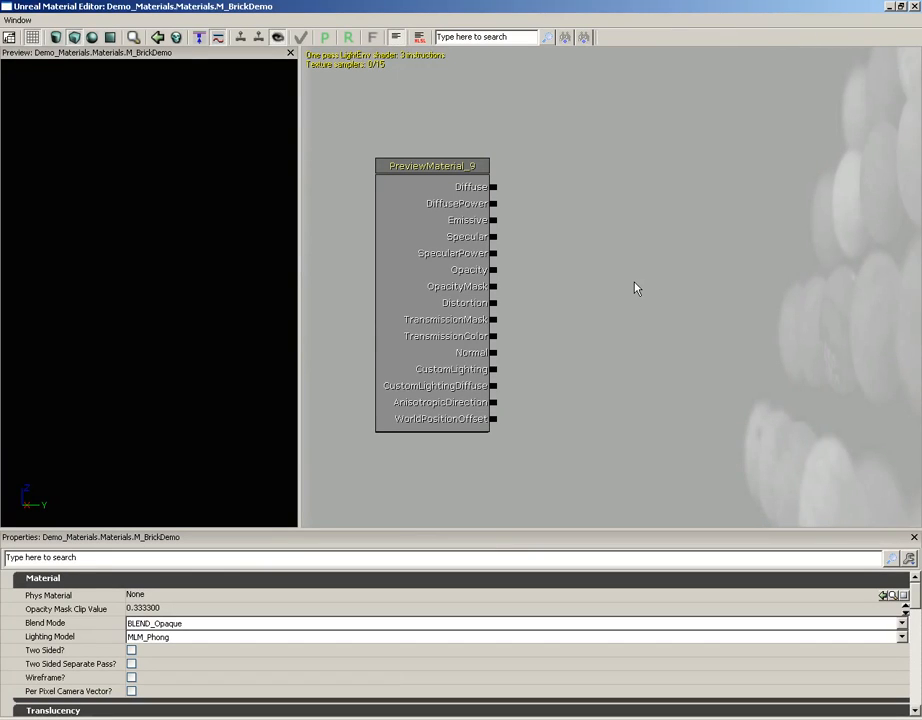
pyautogui.moveTo(792, 80)
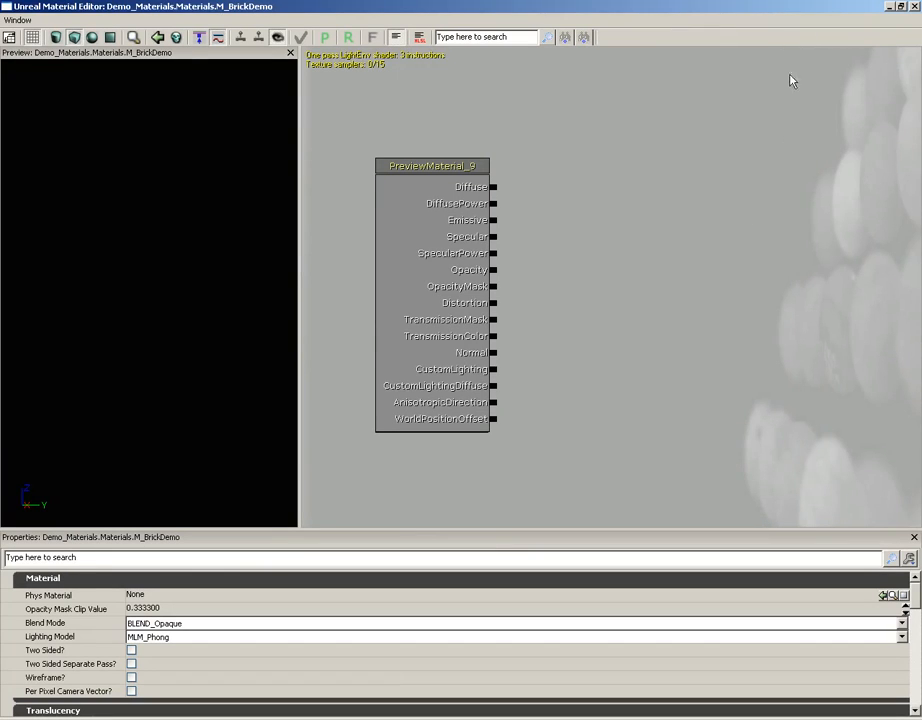
# - Show the material expressions panel and bring up the expression list in M_BrickDemo's graph
pyautogui.click(16, 38)
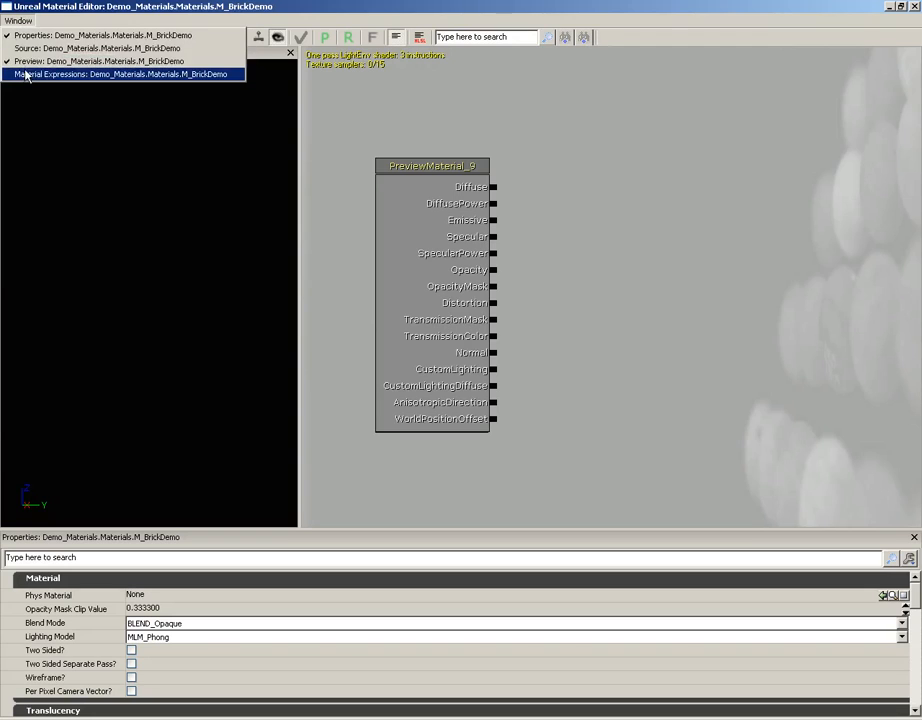
pyautogui.click(122, 74)
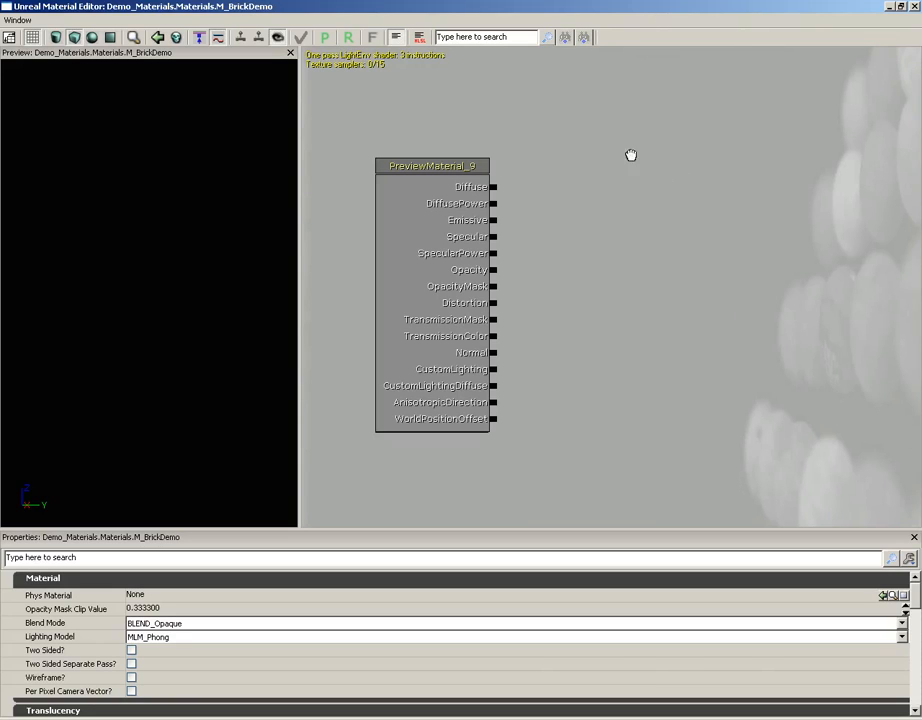
pyautogui.rightClick(630, 156)
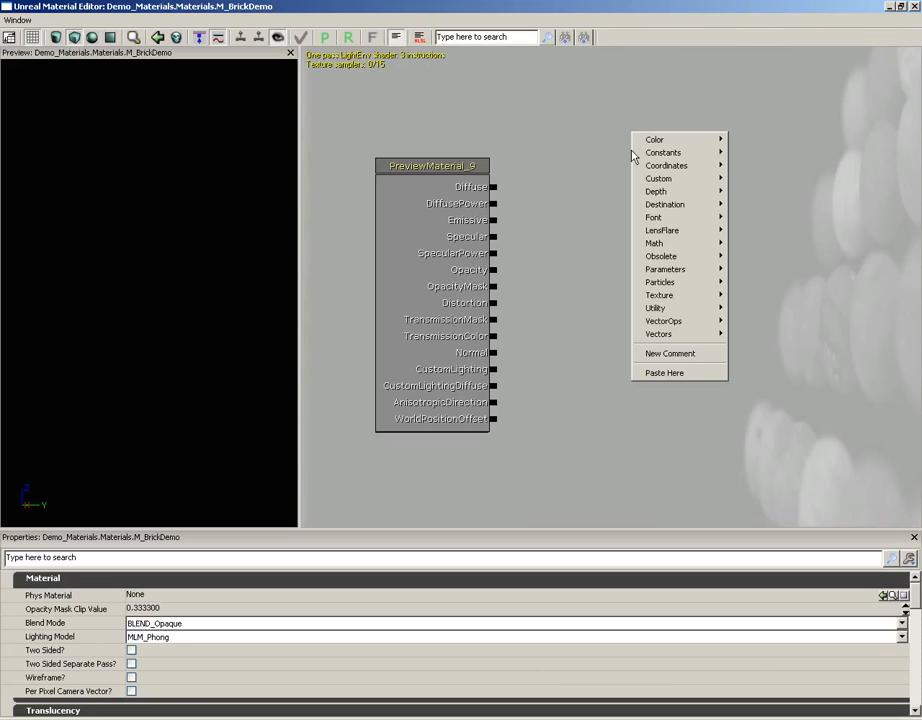
pyautogui.moveTo(660, 280)
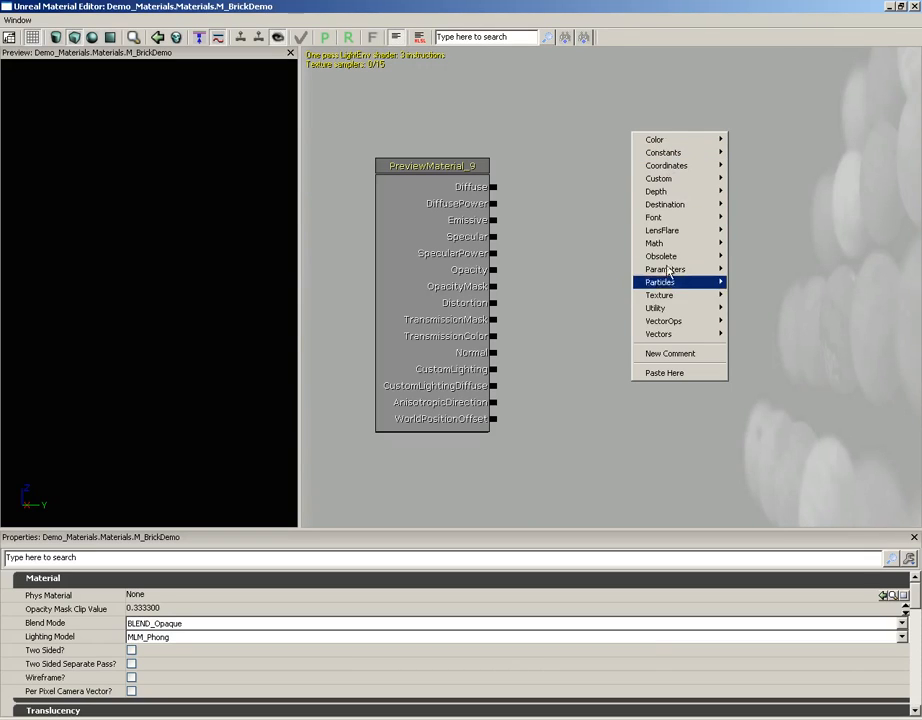
pyautogui.click(604, 166)
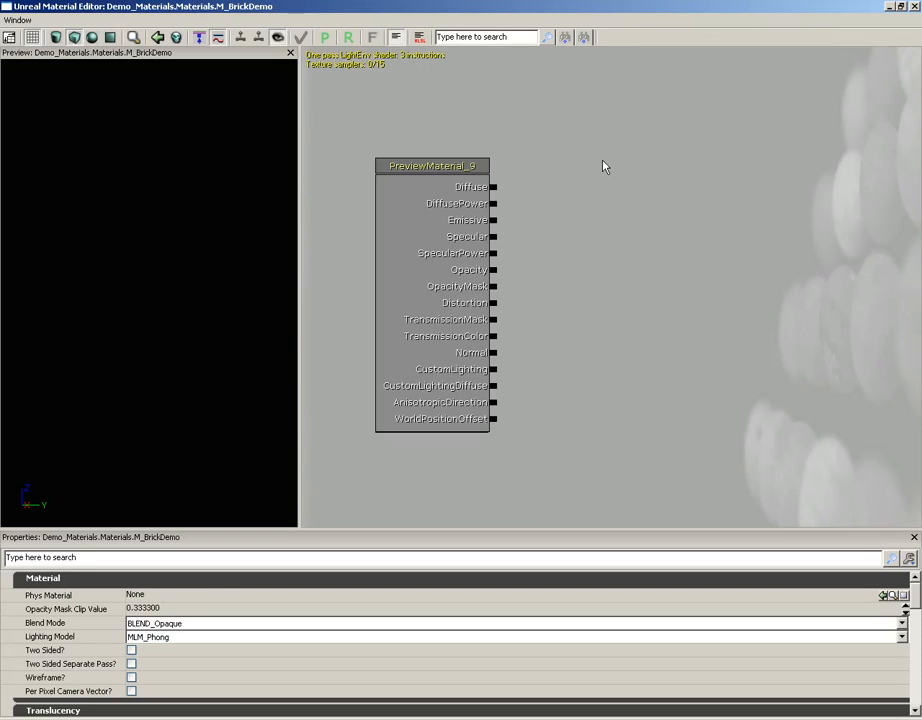
pyautogui.moveTo(684, 178)
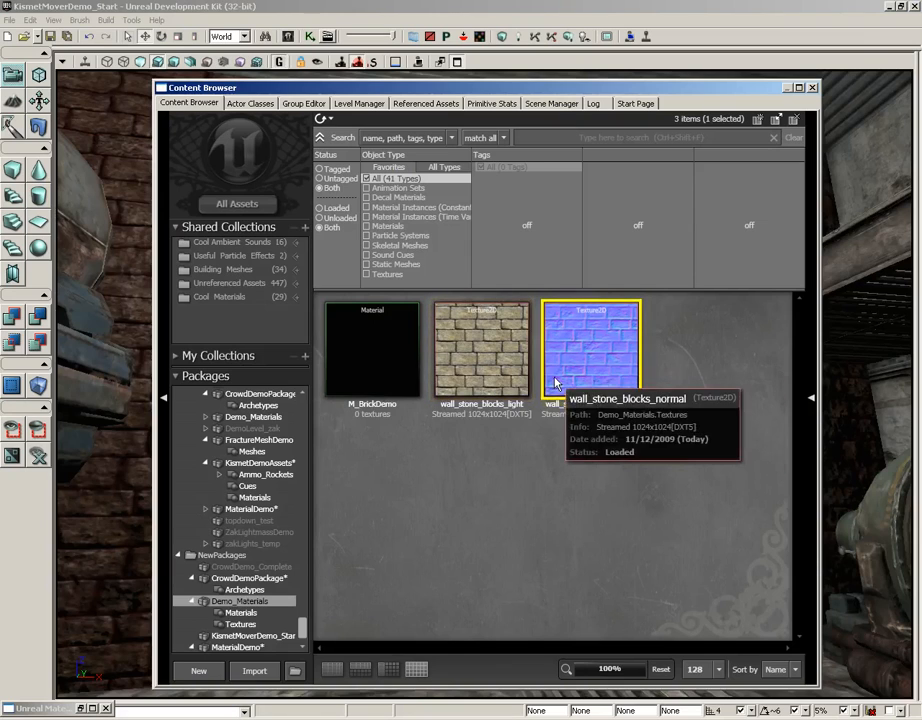
# - Return to the material graph to add the wall_stone_blocks_normal sample for the Normal input
pyautogui.doubleClick(372, 350)
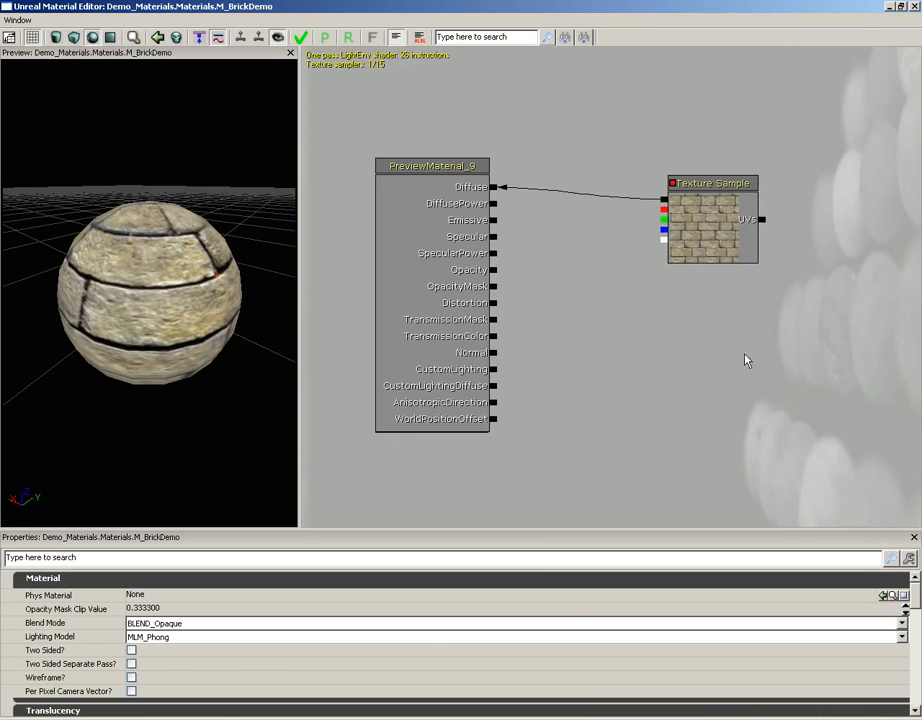
pyautogui.moveTo(704, 350)
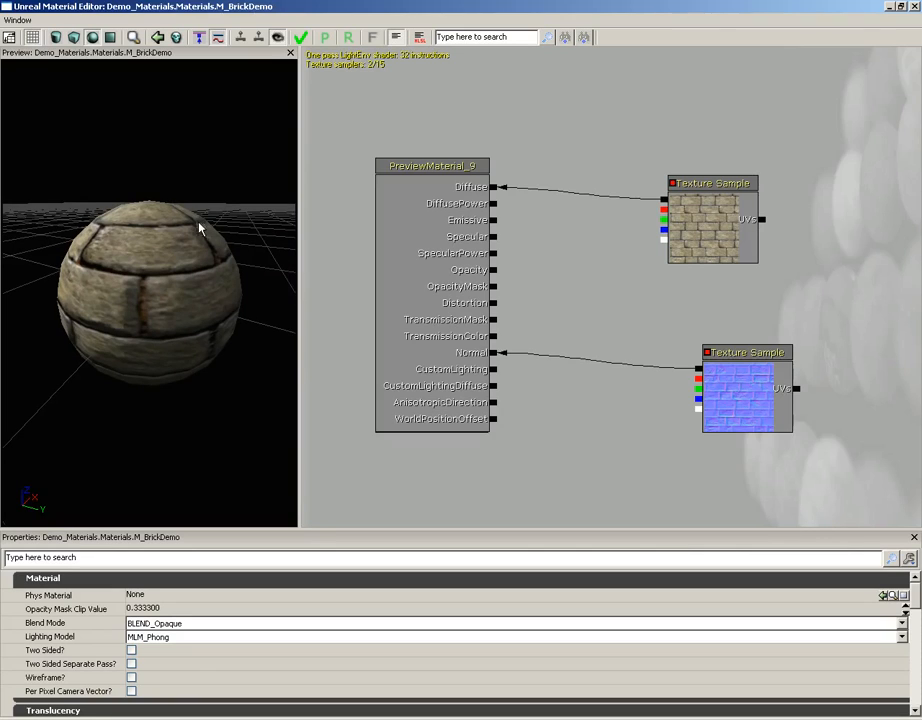
pyautogui.moveTo(298, 36)
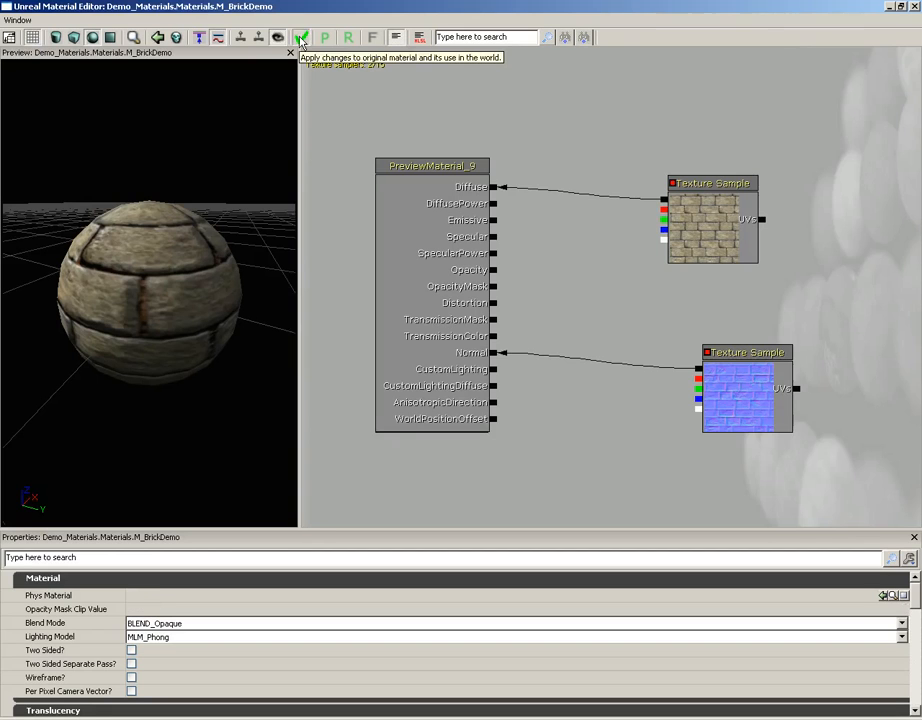
# - Apply M_BrickDemo so the level's wall shows stone blocks, then close the Content Browser
pyautogui.click(292, 36)
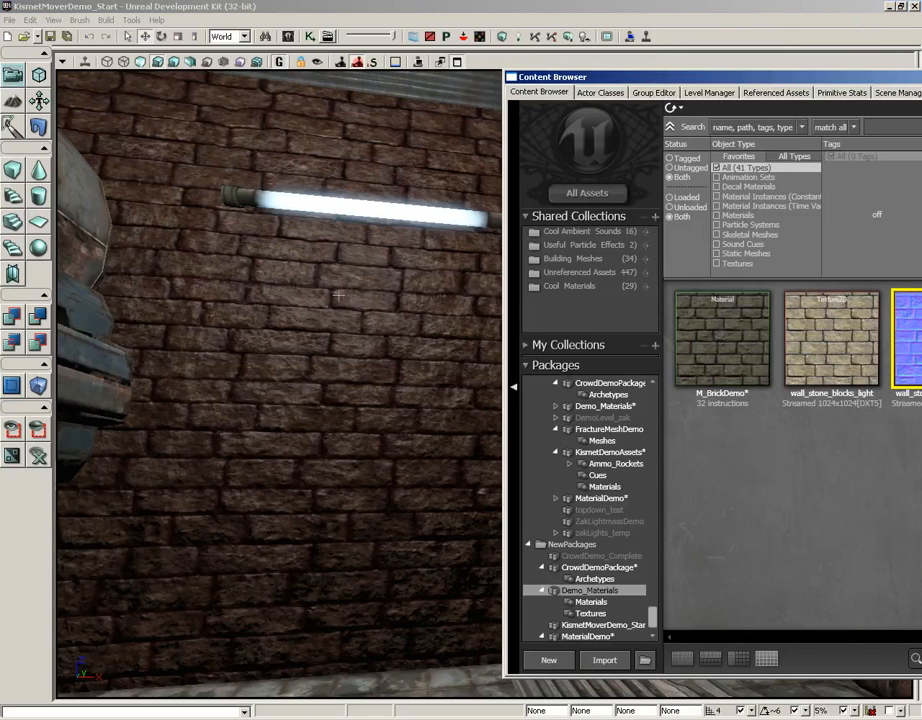
pyautogui.moveTo(724, 340)
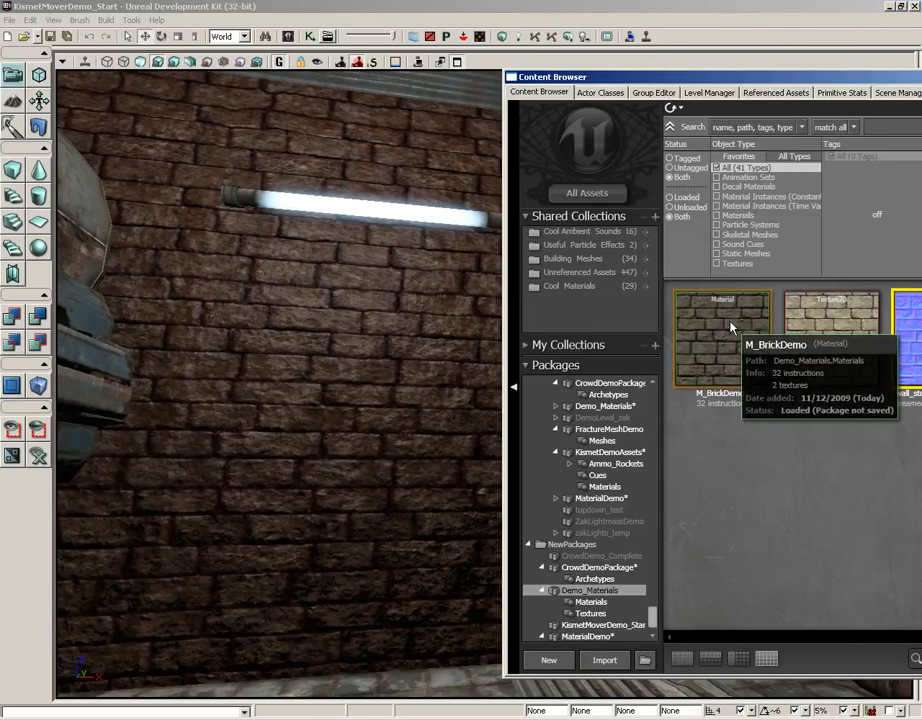
pyautogui.click(722, 340)
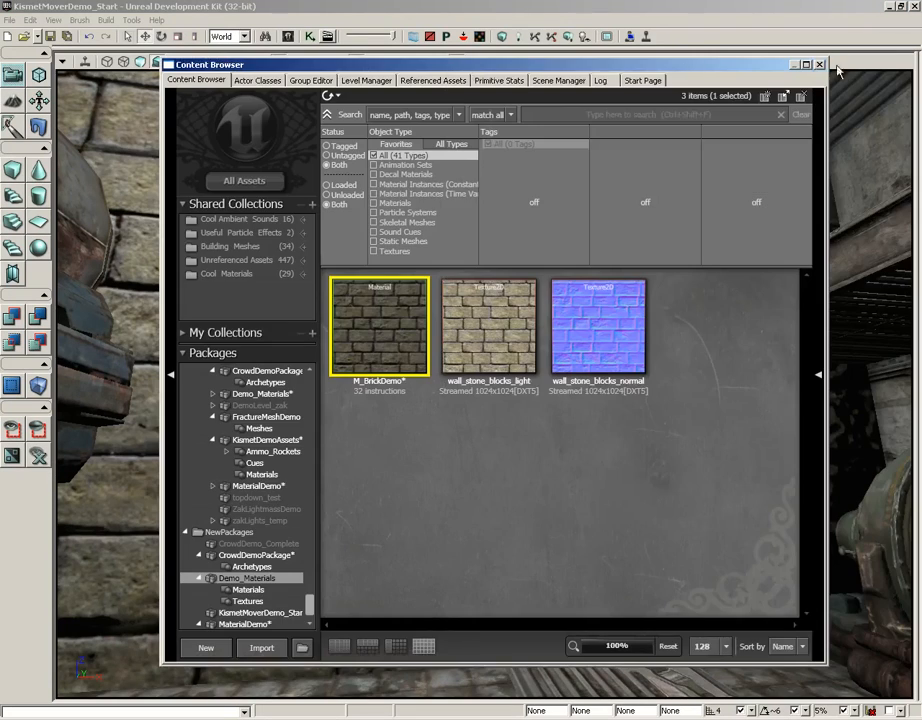
pyautogui.click(820, 64)
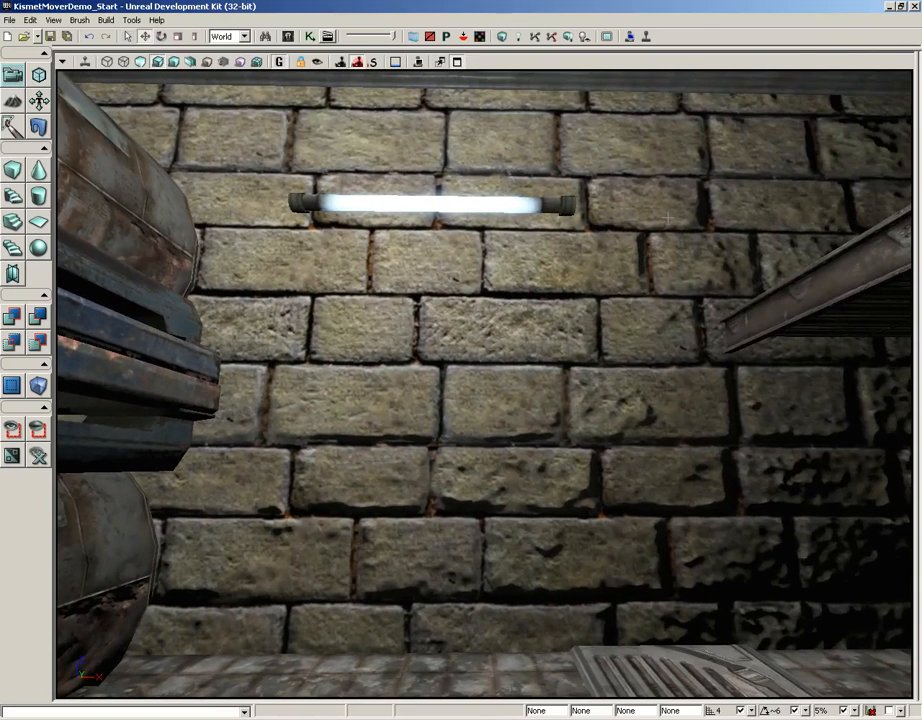